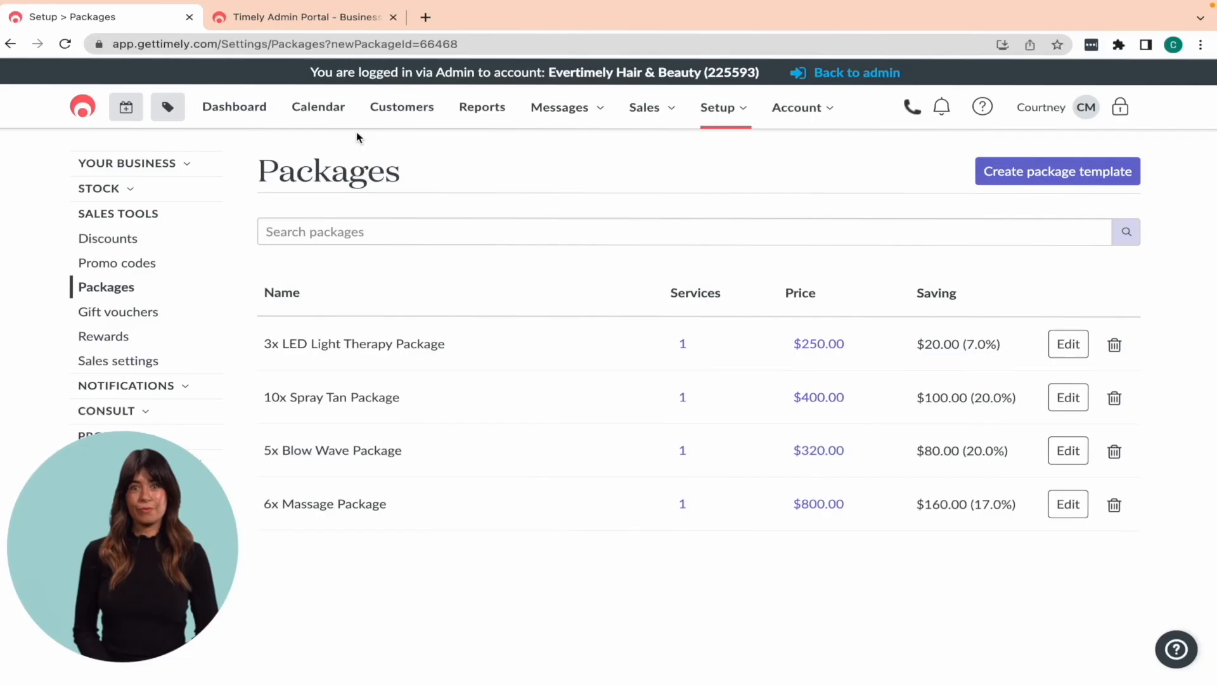
- Reach Setup > Discounts from the calendar and start a blank new-discount form
left_click(321, 106)
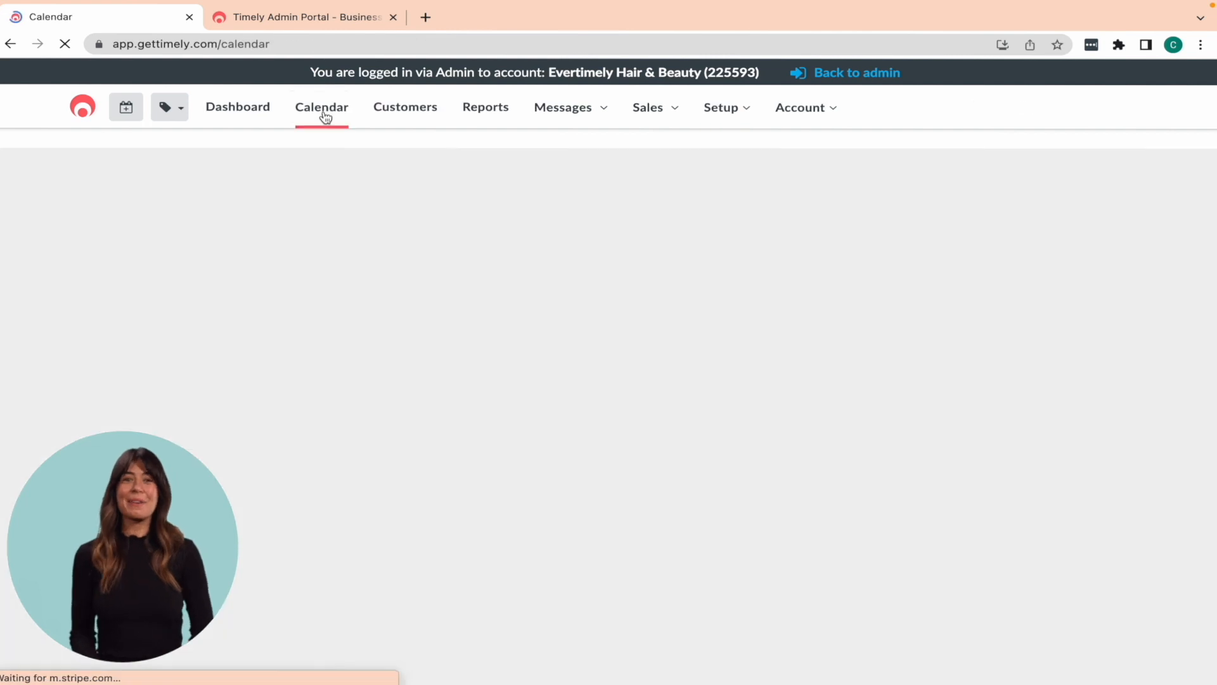
left_click(320, 107)
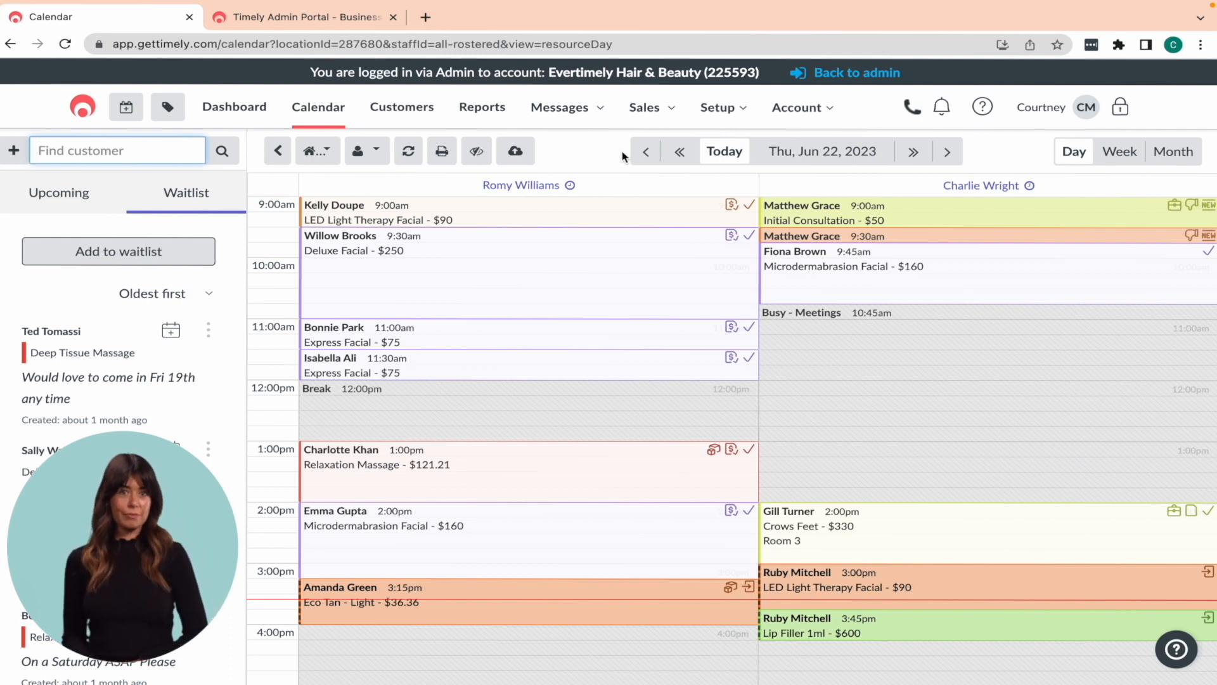
left_click(717, 106)
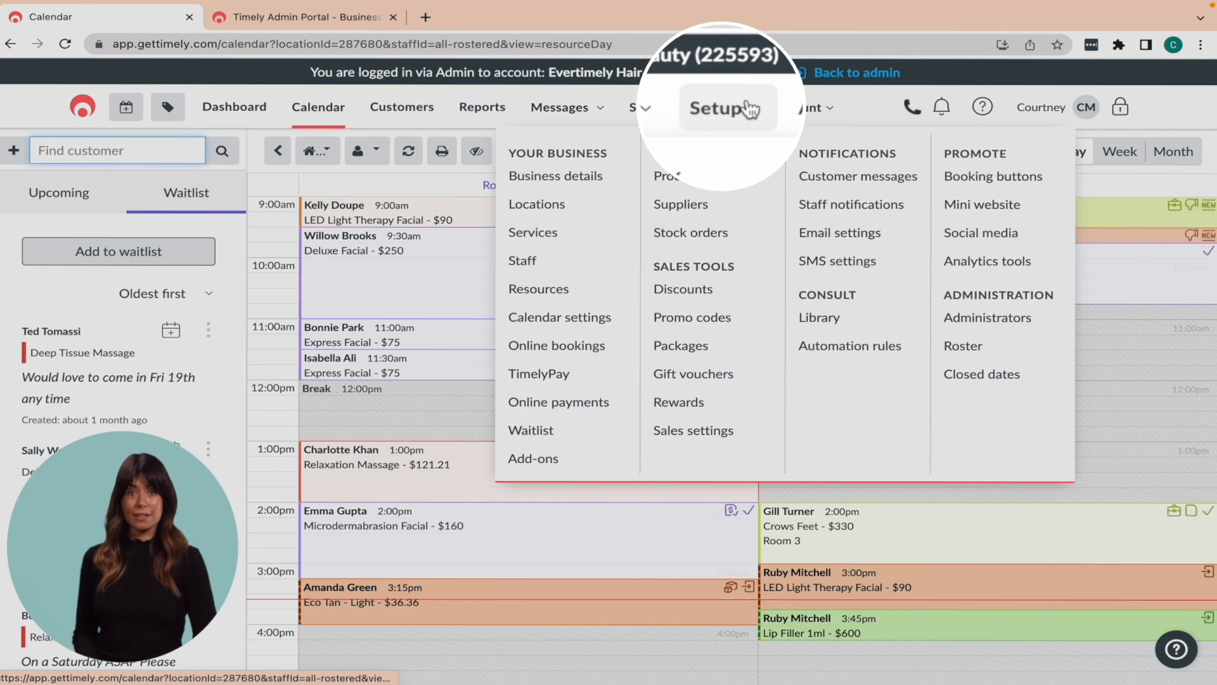
mouse_move(682, 289)
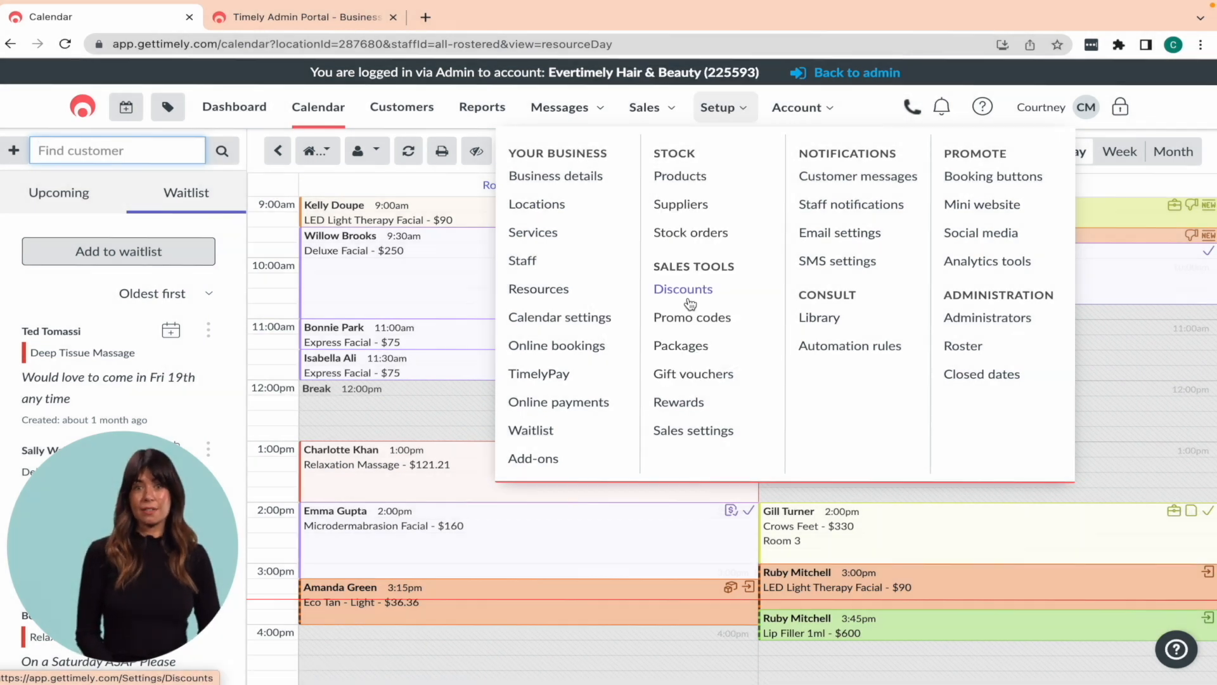
left_click(684, 289)
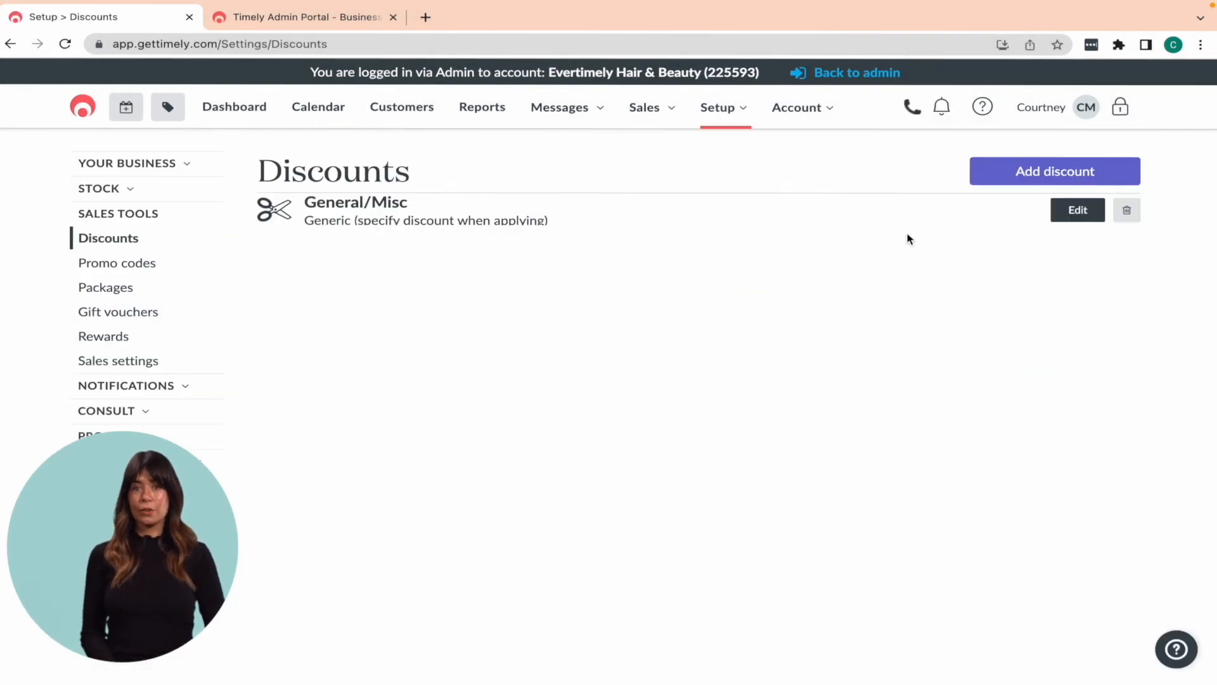
left_click(1054, 172)
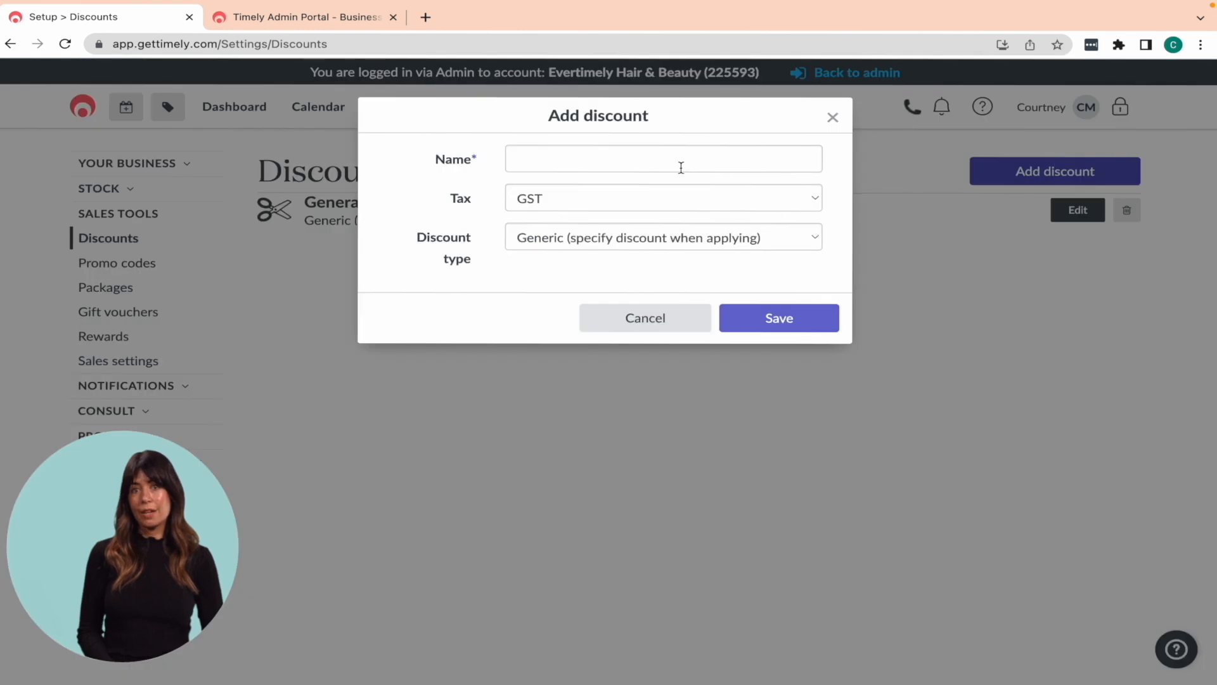
- Name the discount 'VIPs', make it a 10% Percentage discount and save it to the list
type("B")
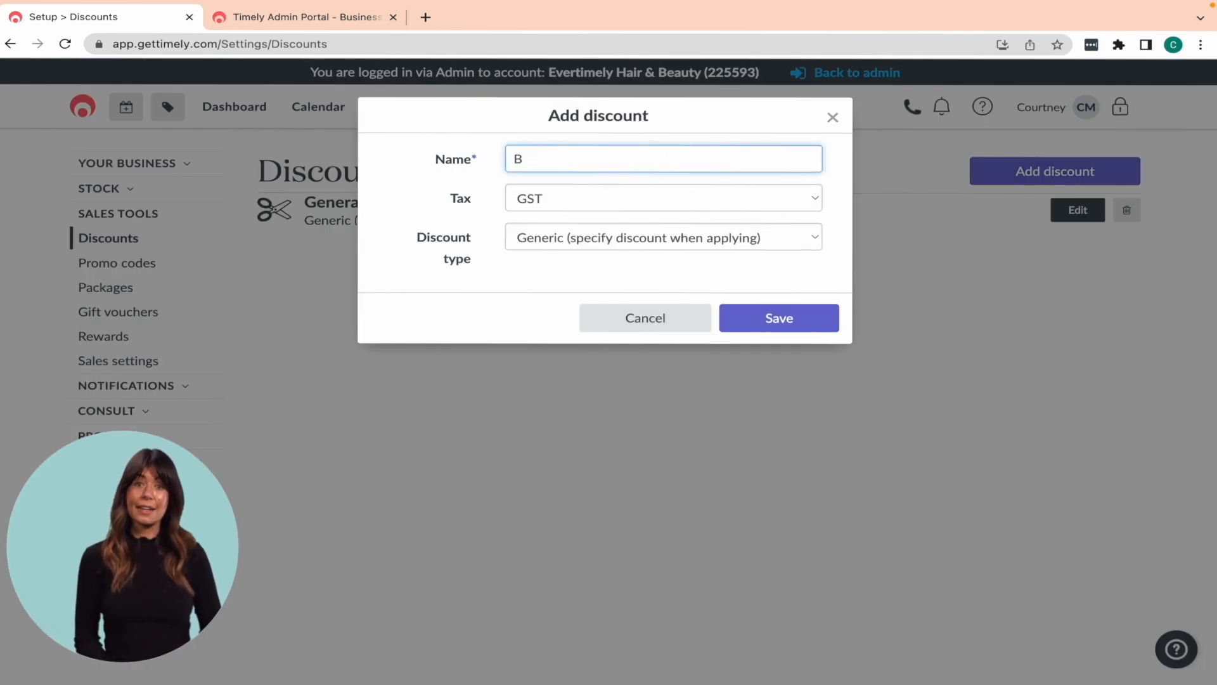
type("VIP")
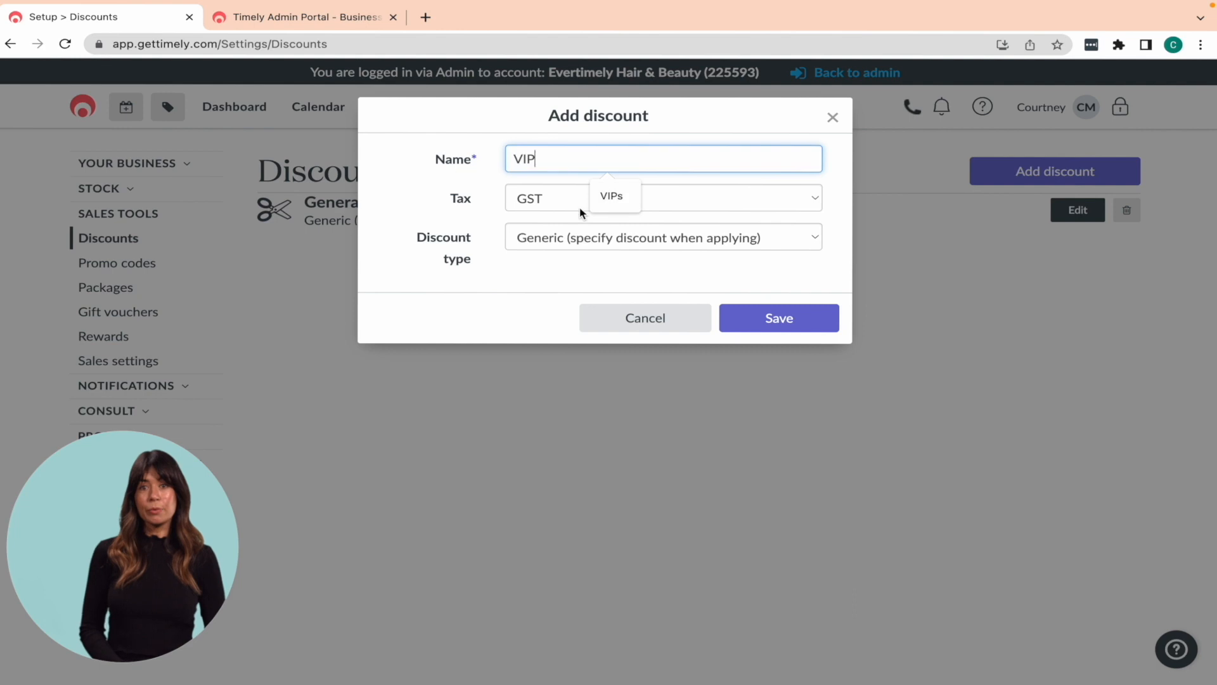
type("s")
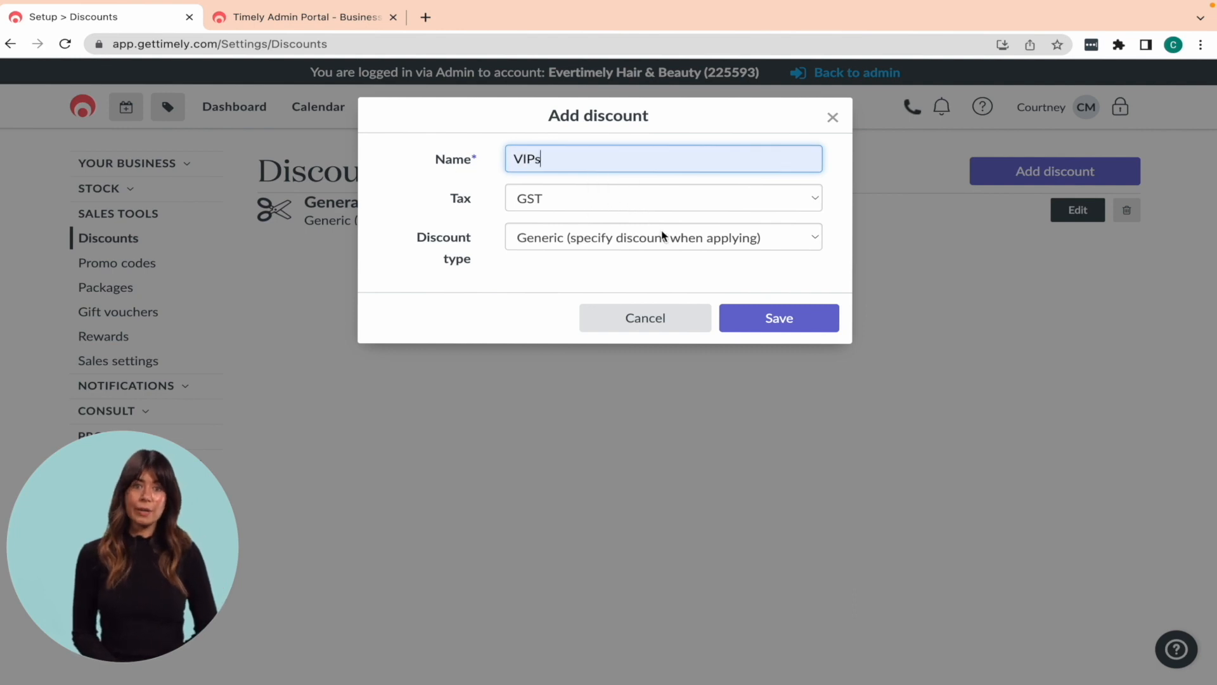
left_click(661, 237)
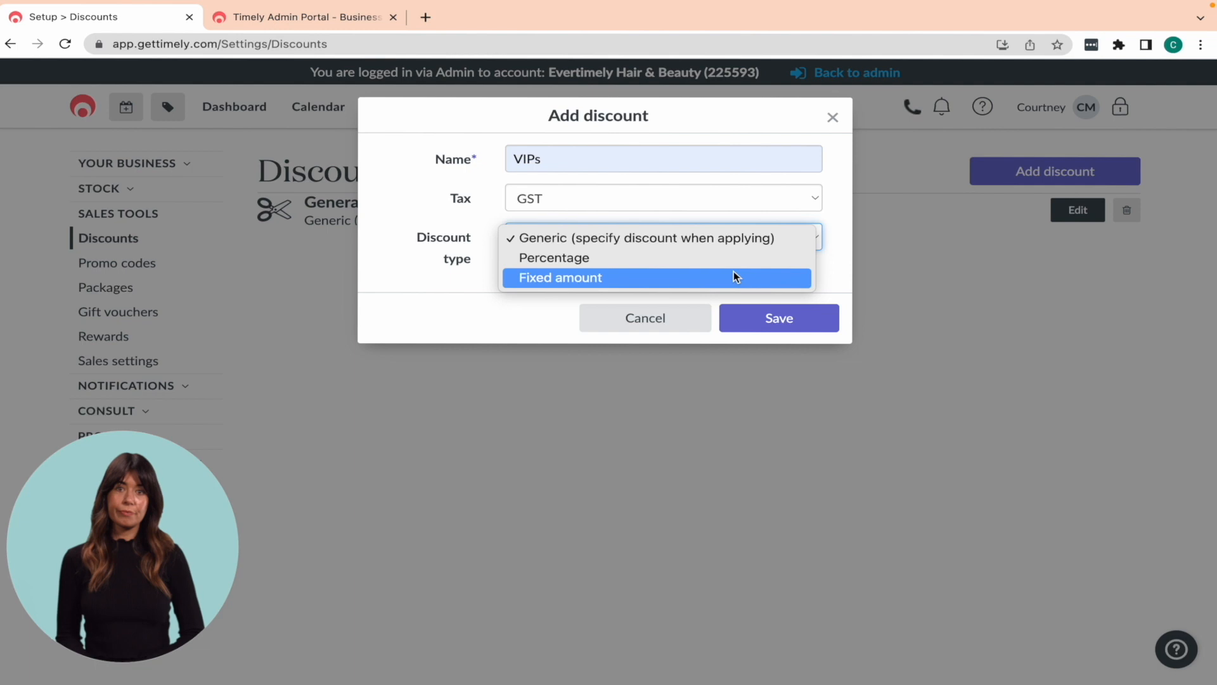
left_click(553, 258)
type("10")
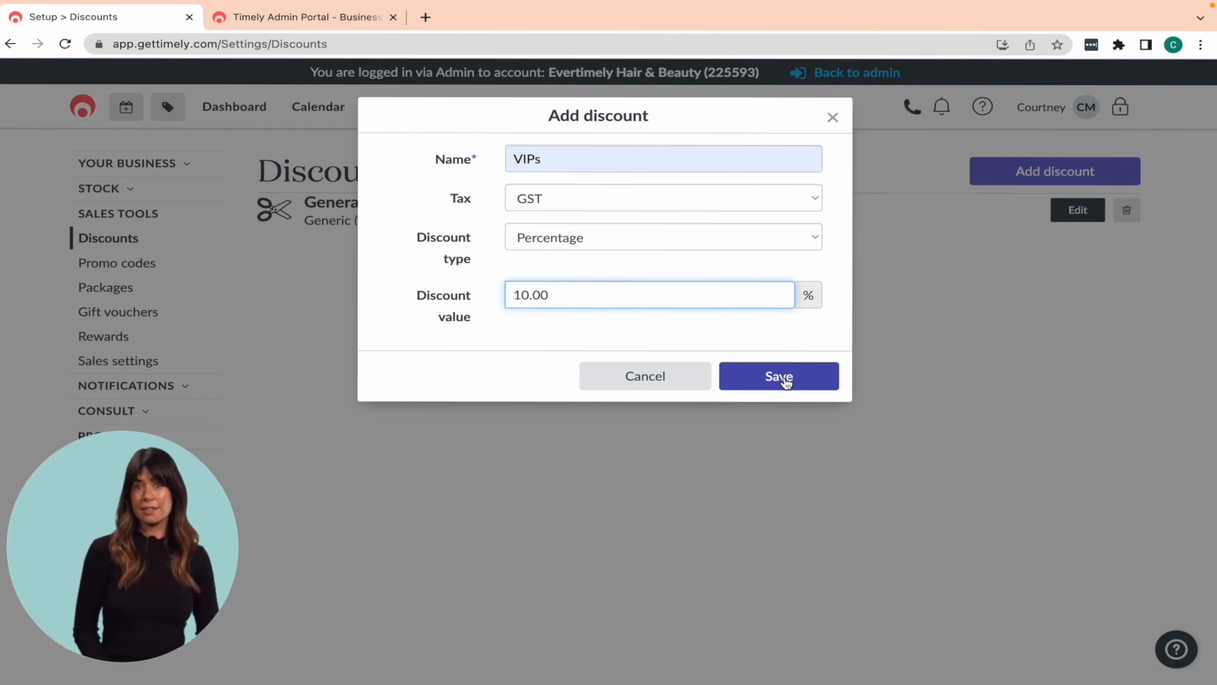
left_click(779, 375)
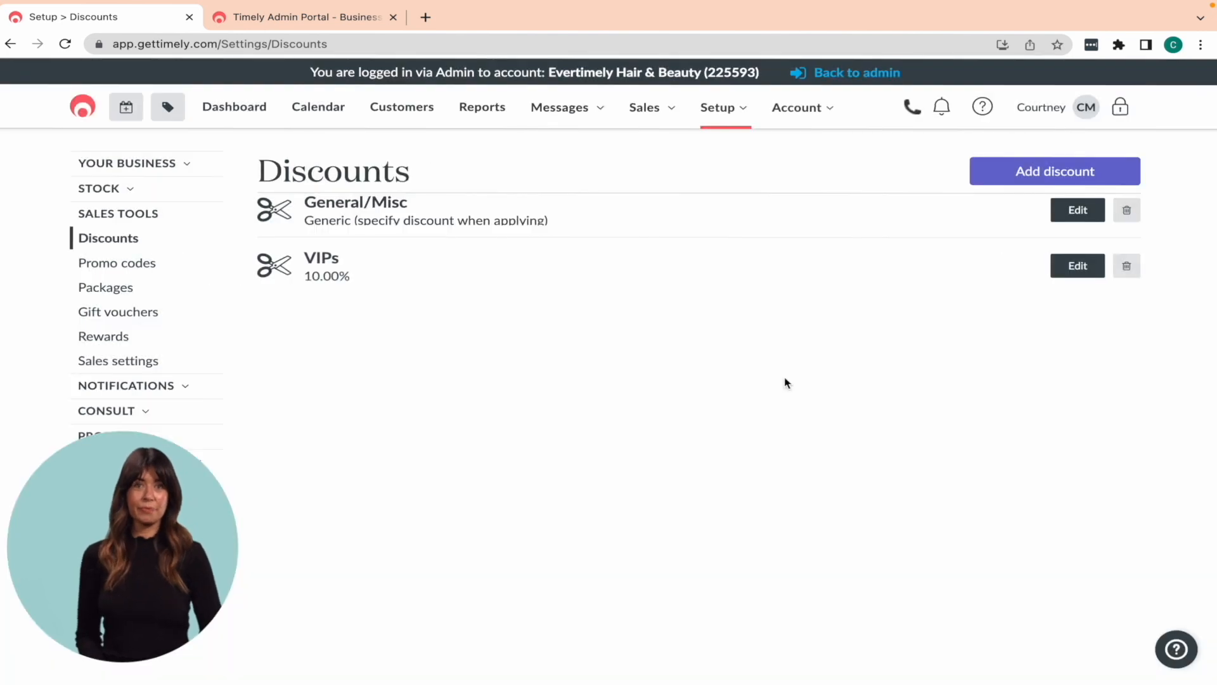